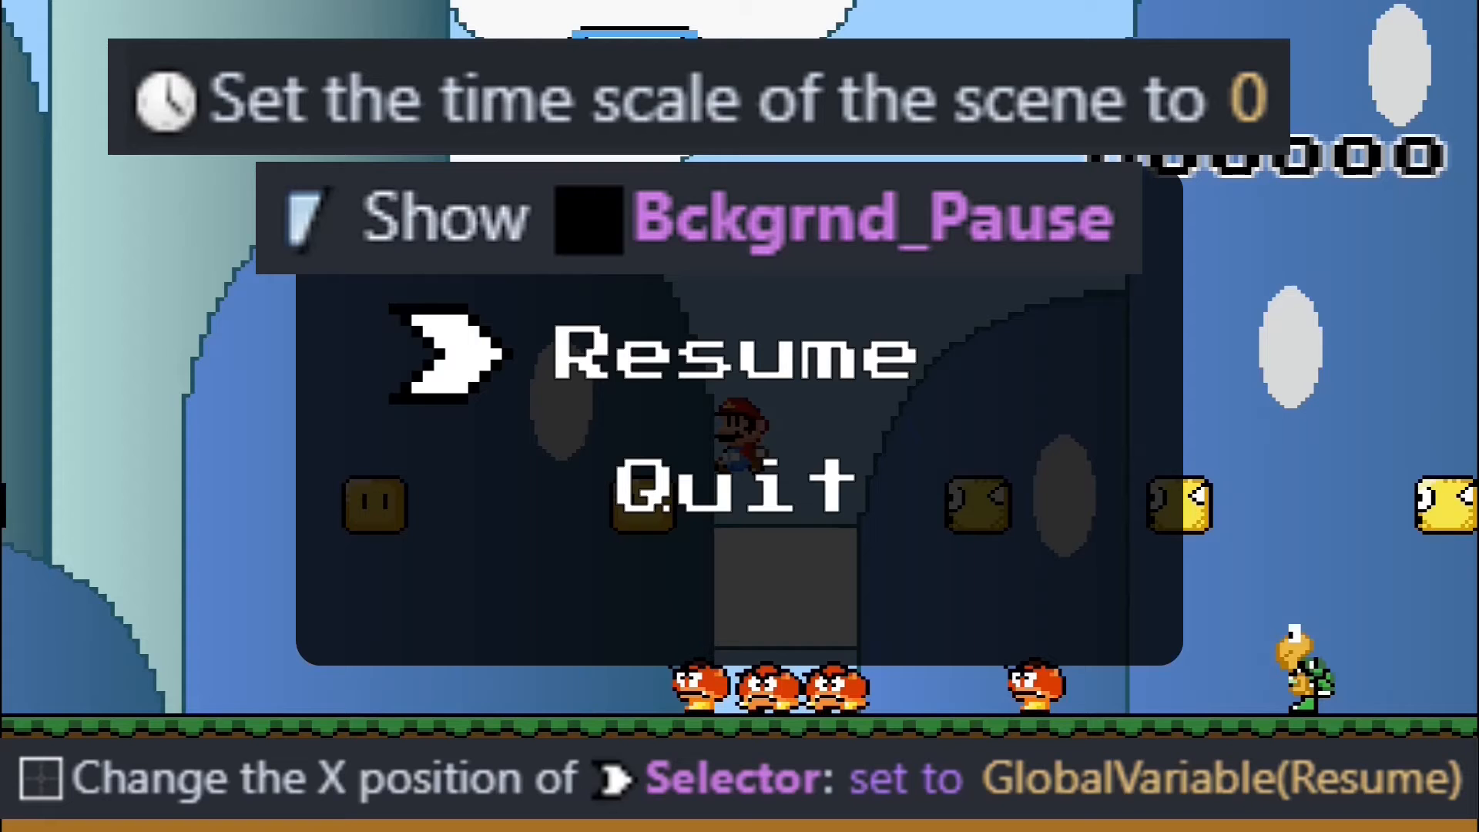
# Step: Move the pause selector from Quit to Resume and confirm to unpause the tycoon game
pyautogui.press('Down')
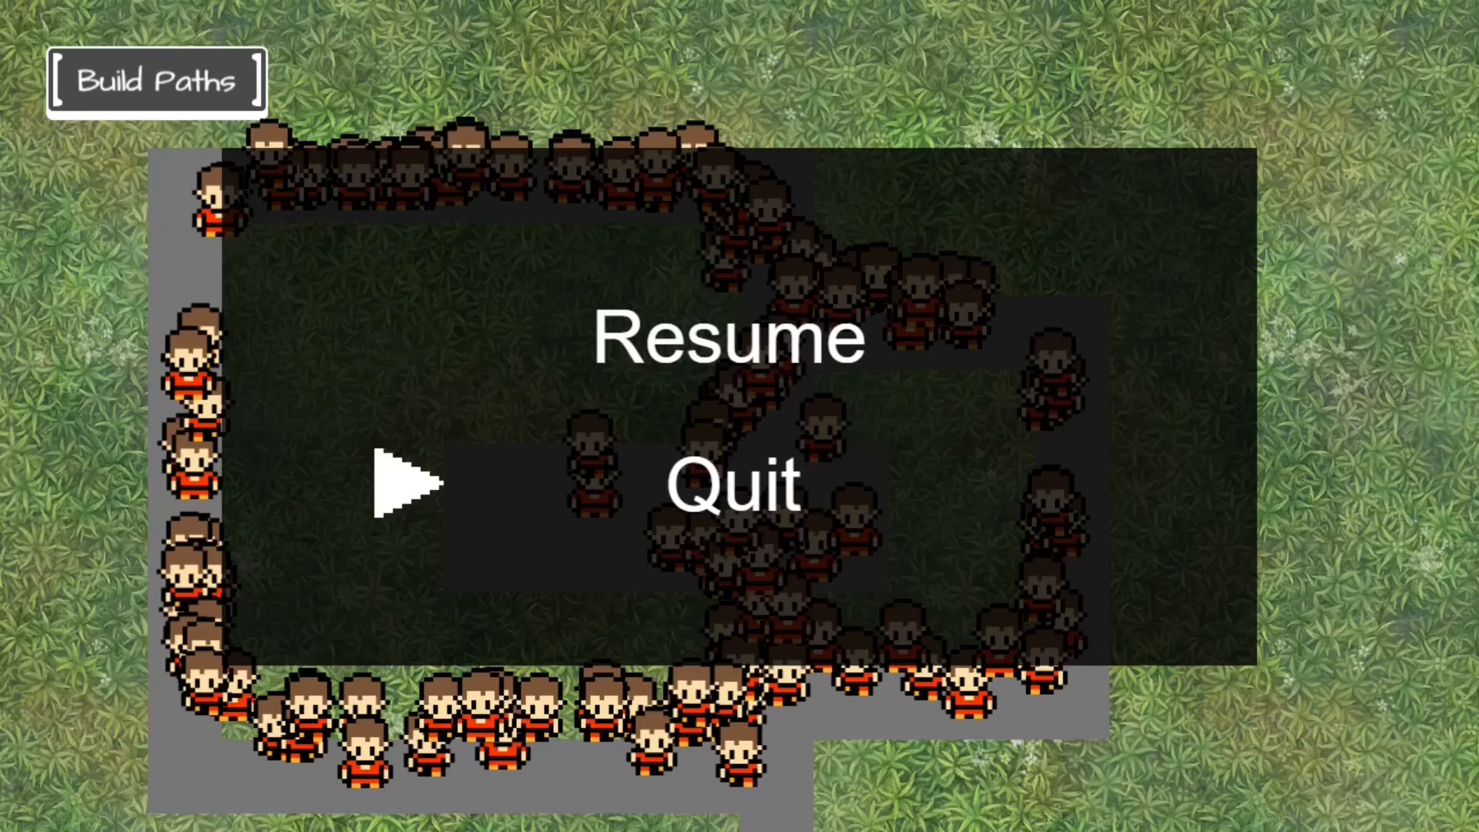
pyautogui.click(724, 337)
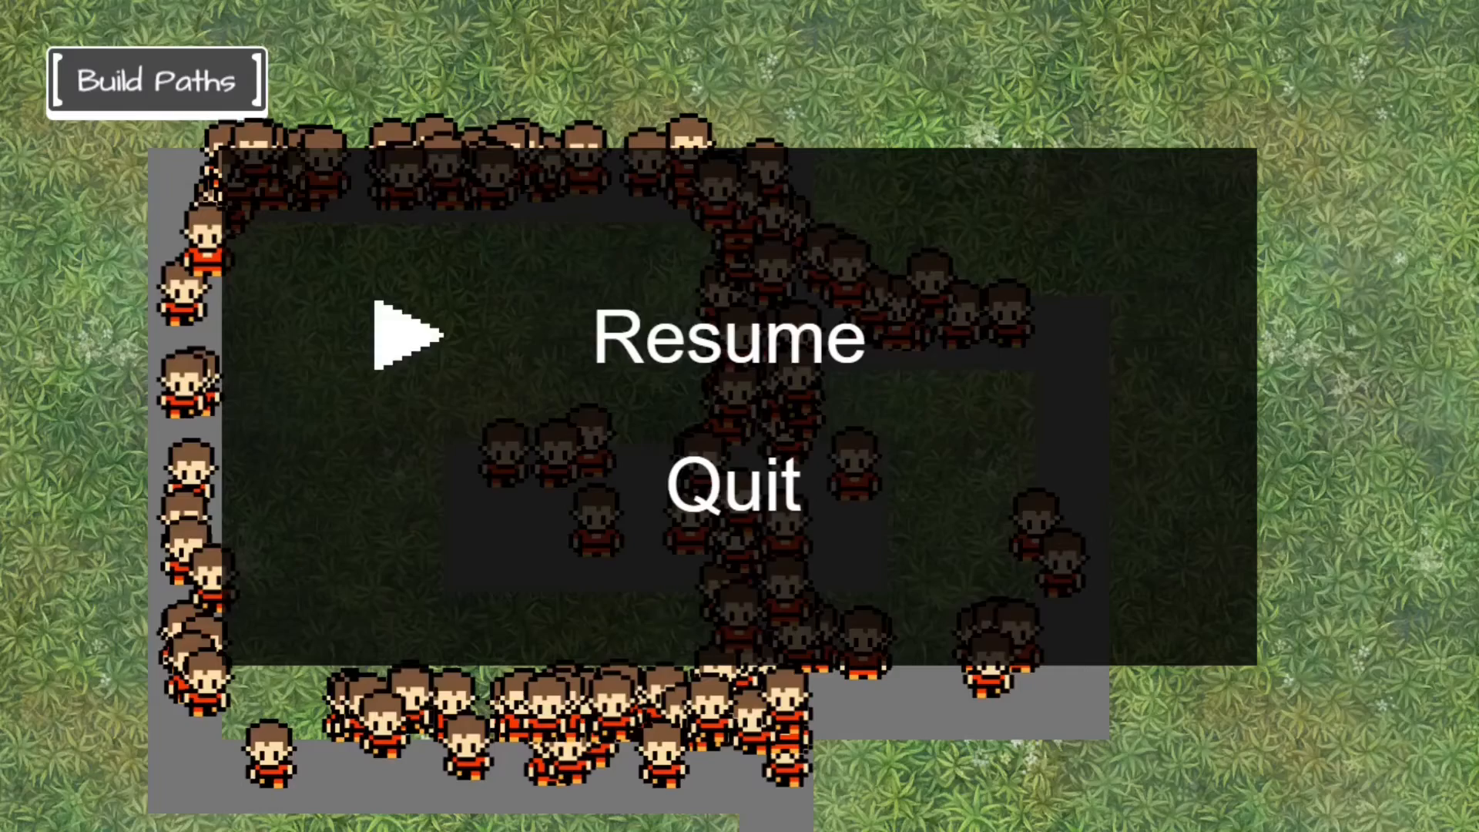
pyautogui.click(727, 336)
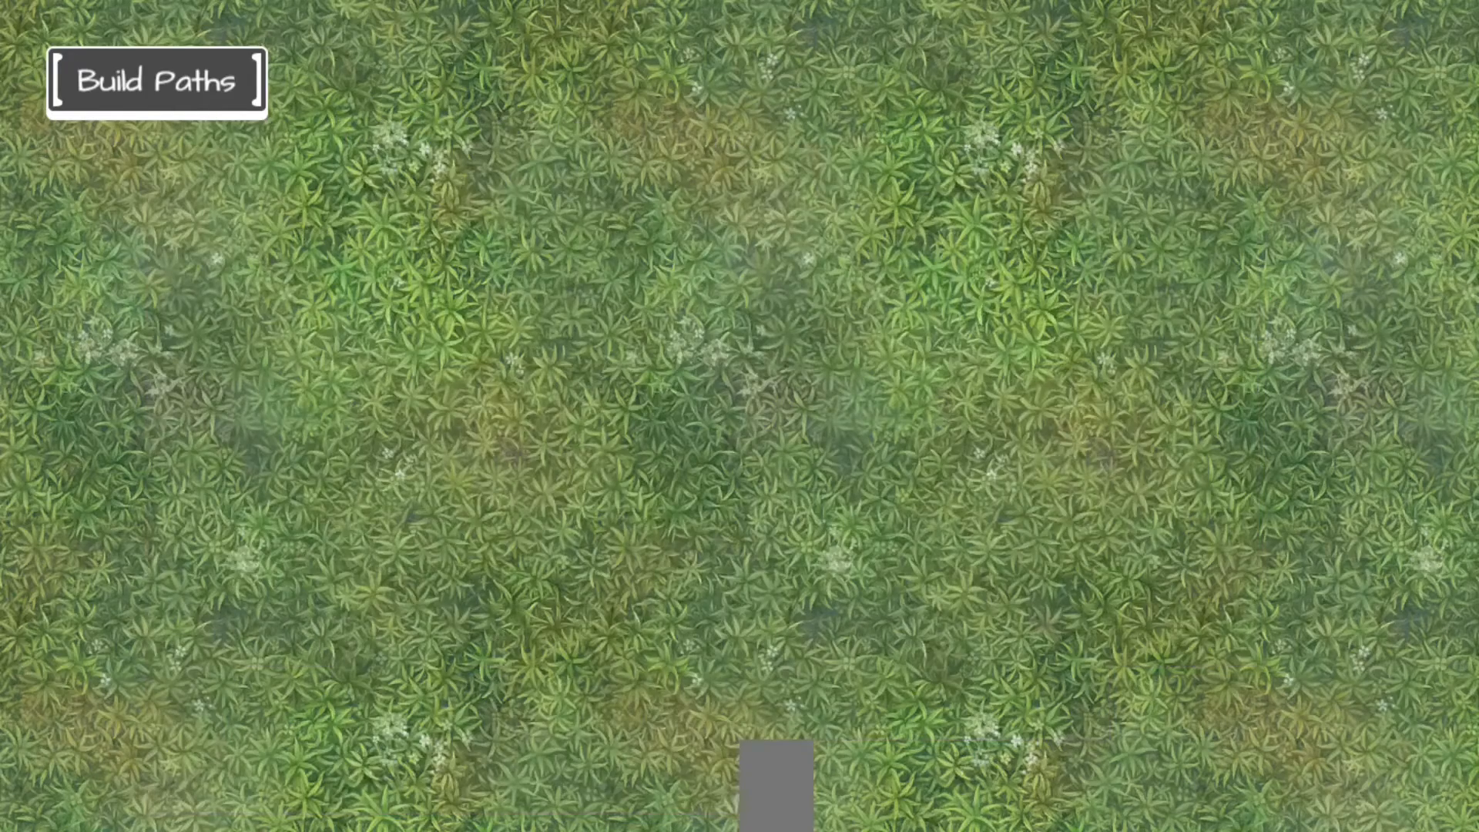
# Step: Open the project's global variables to show the Boolean Pause variable
pyautogui.click(284, 16)
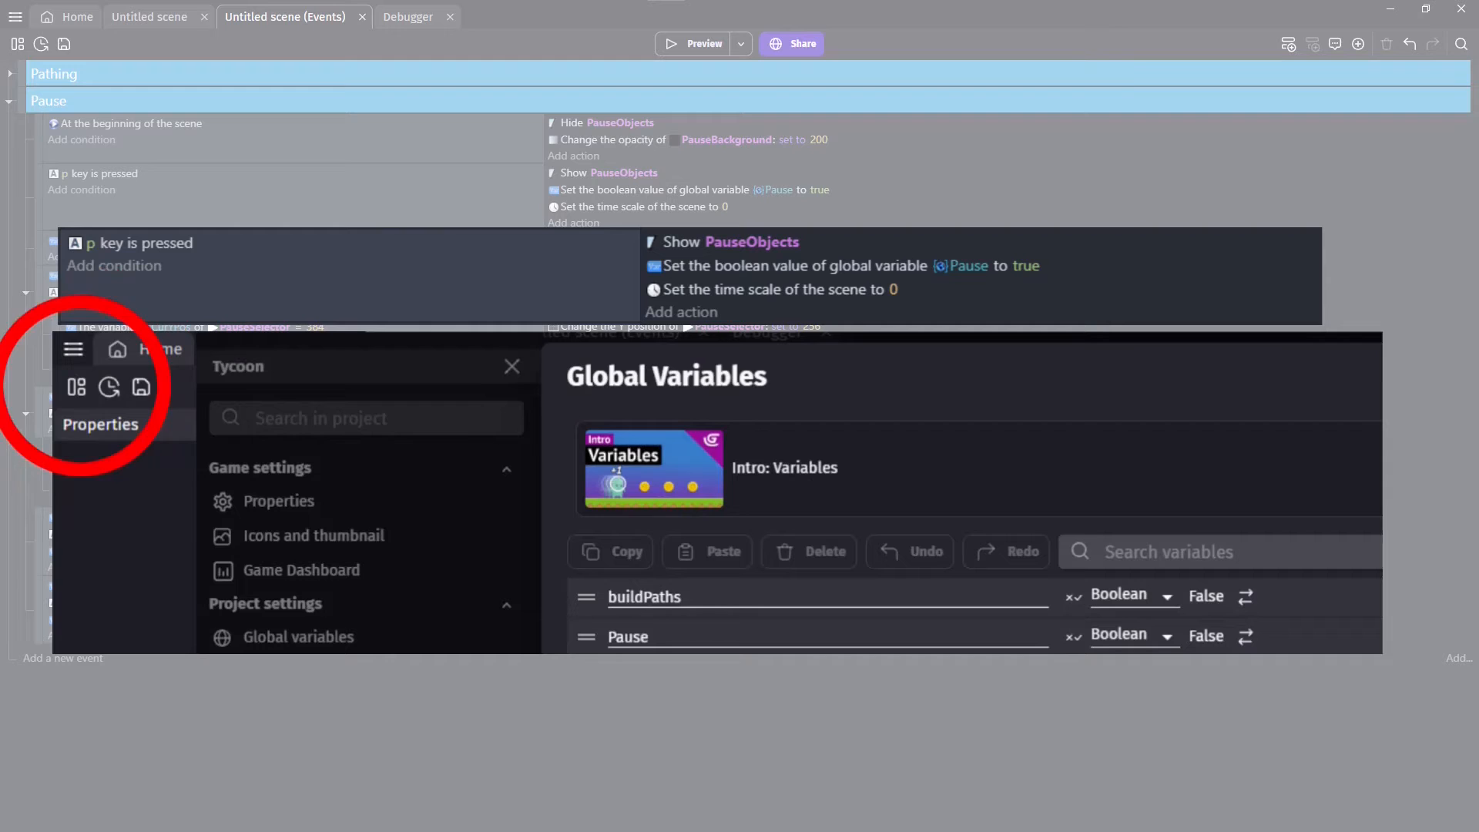
# Step: Open the Pause scene tab with its Play, Options and Quit buttons
pyautogui.click(627, 636)
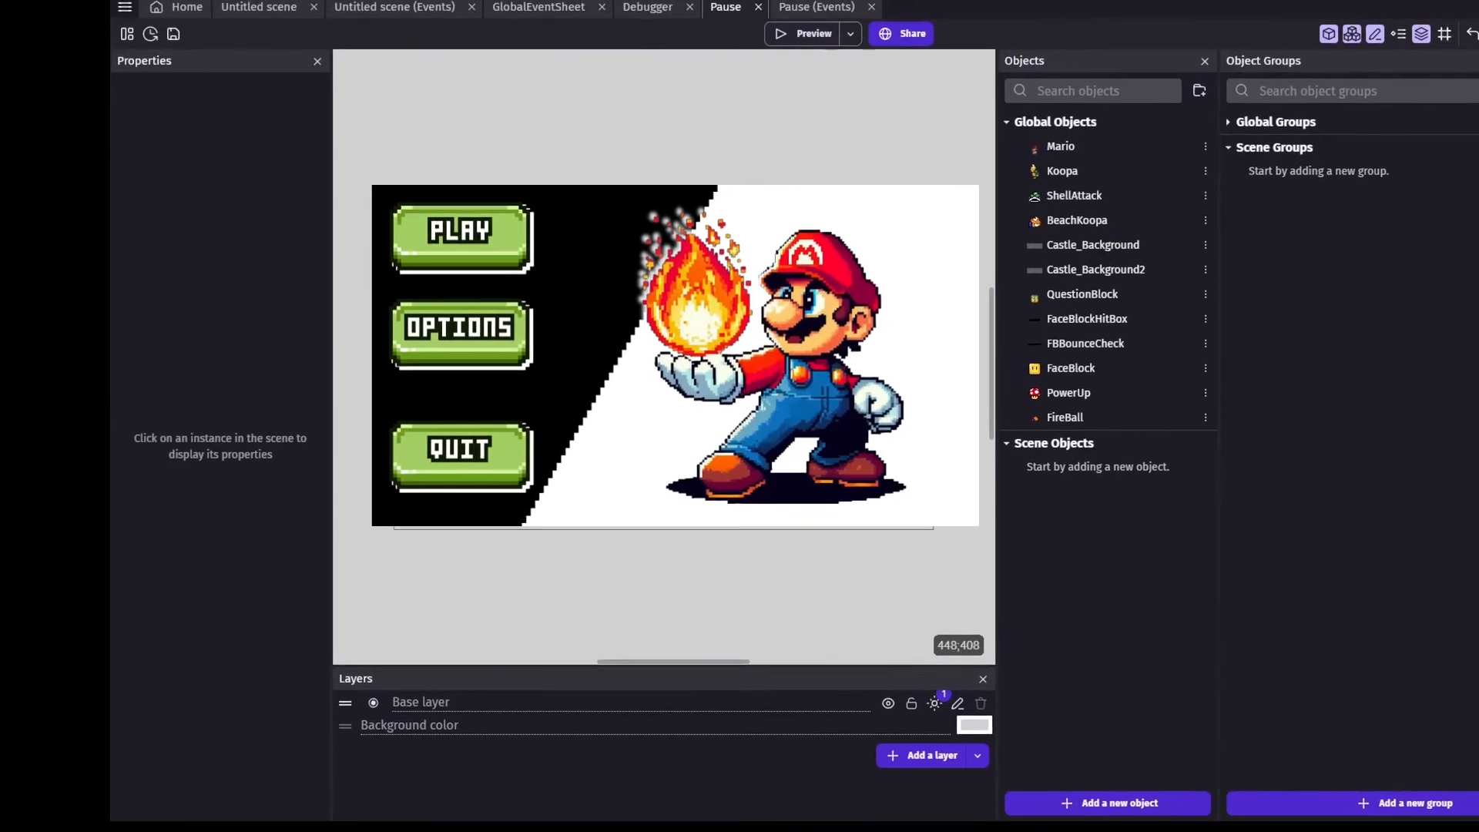
pyautogui.click(810, 33)
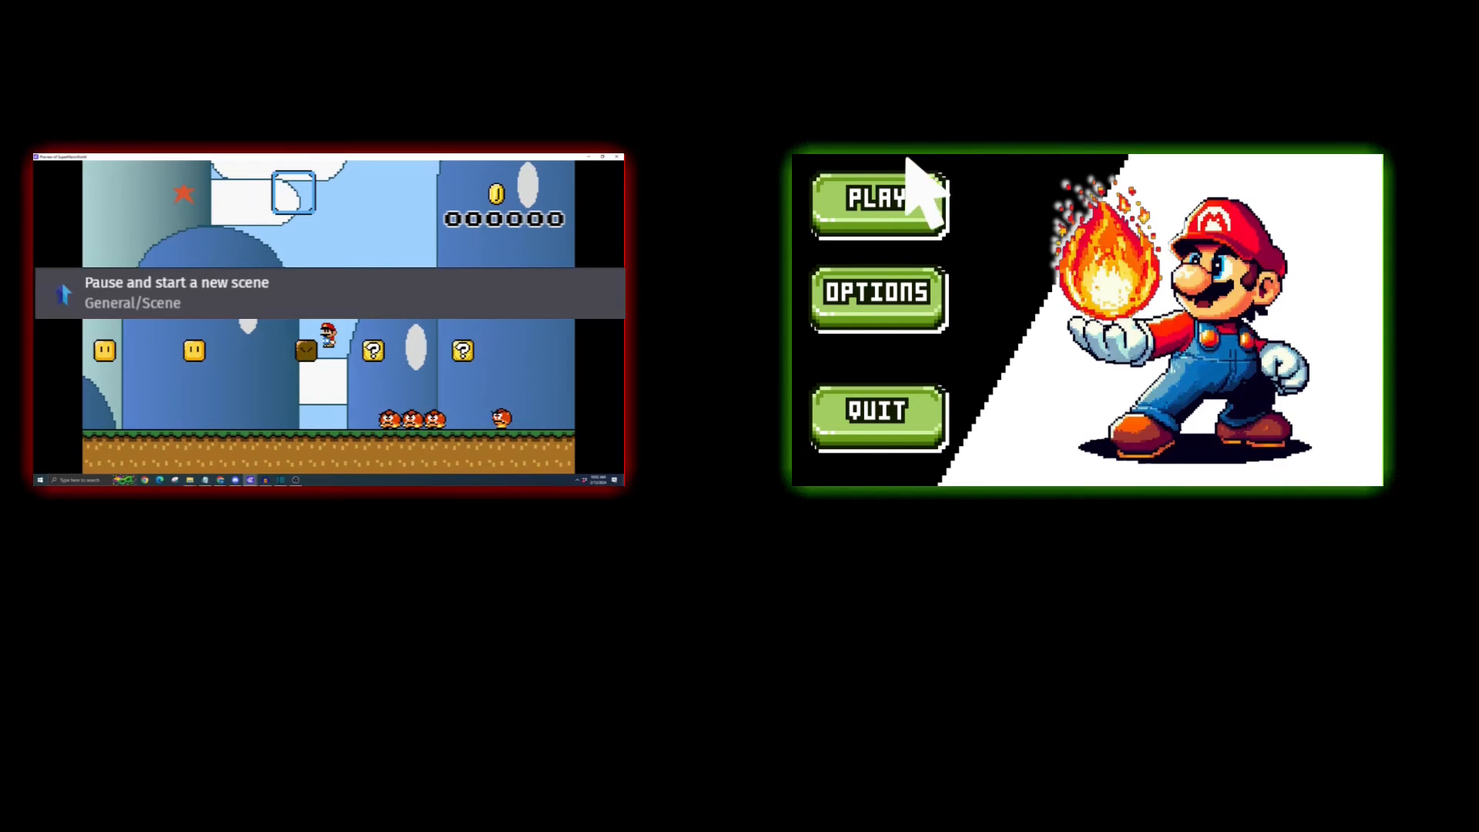
pyautogui.moveTo(900, 471)
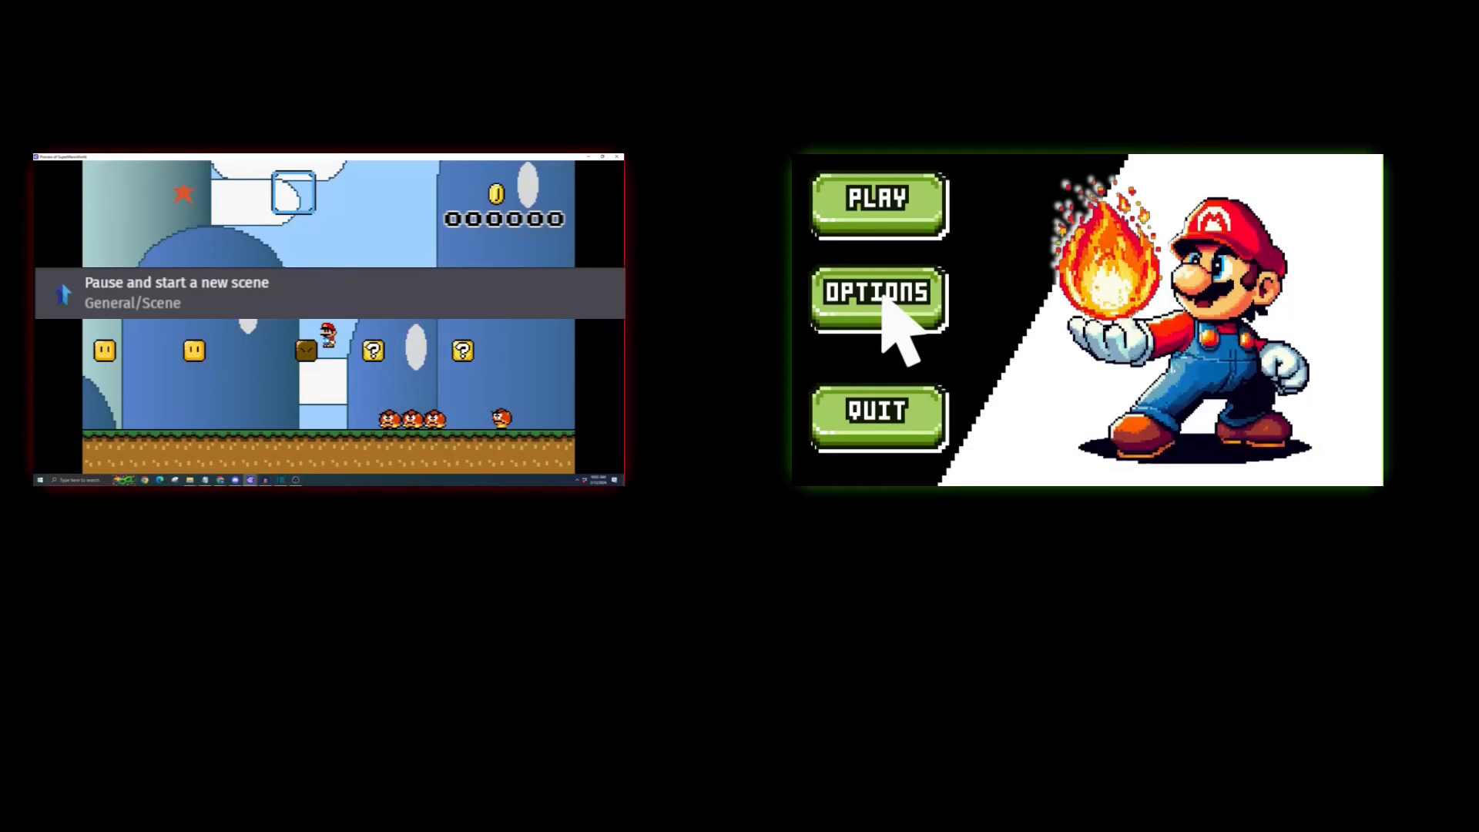
pyautogui.click(875, 293)
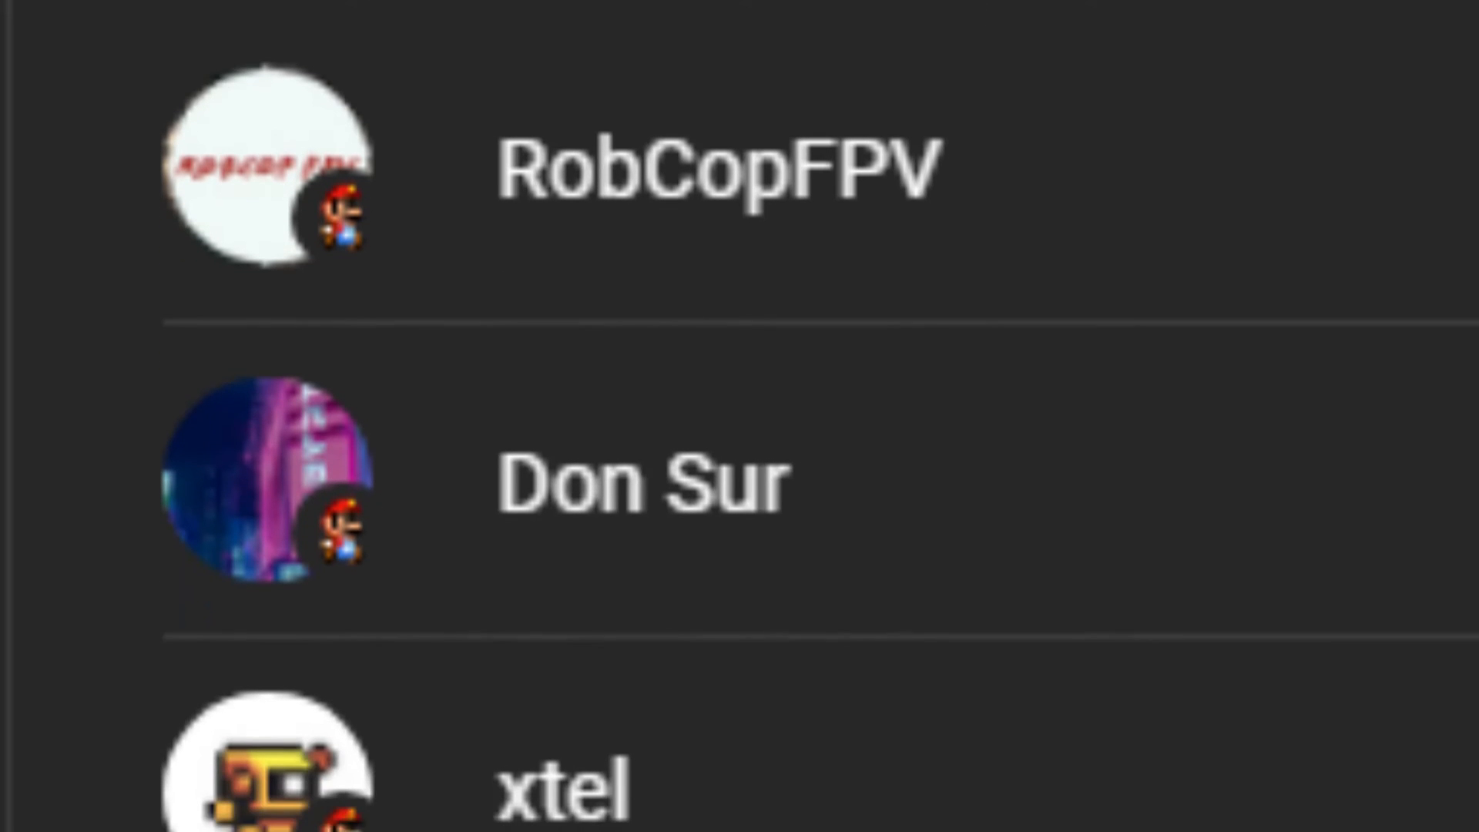
pyautogui.scroll(-3)
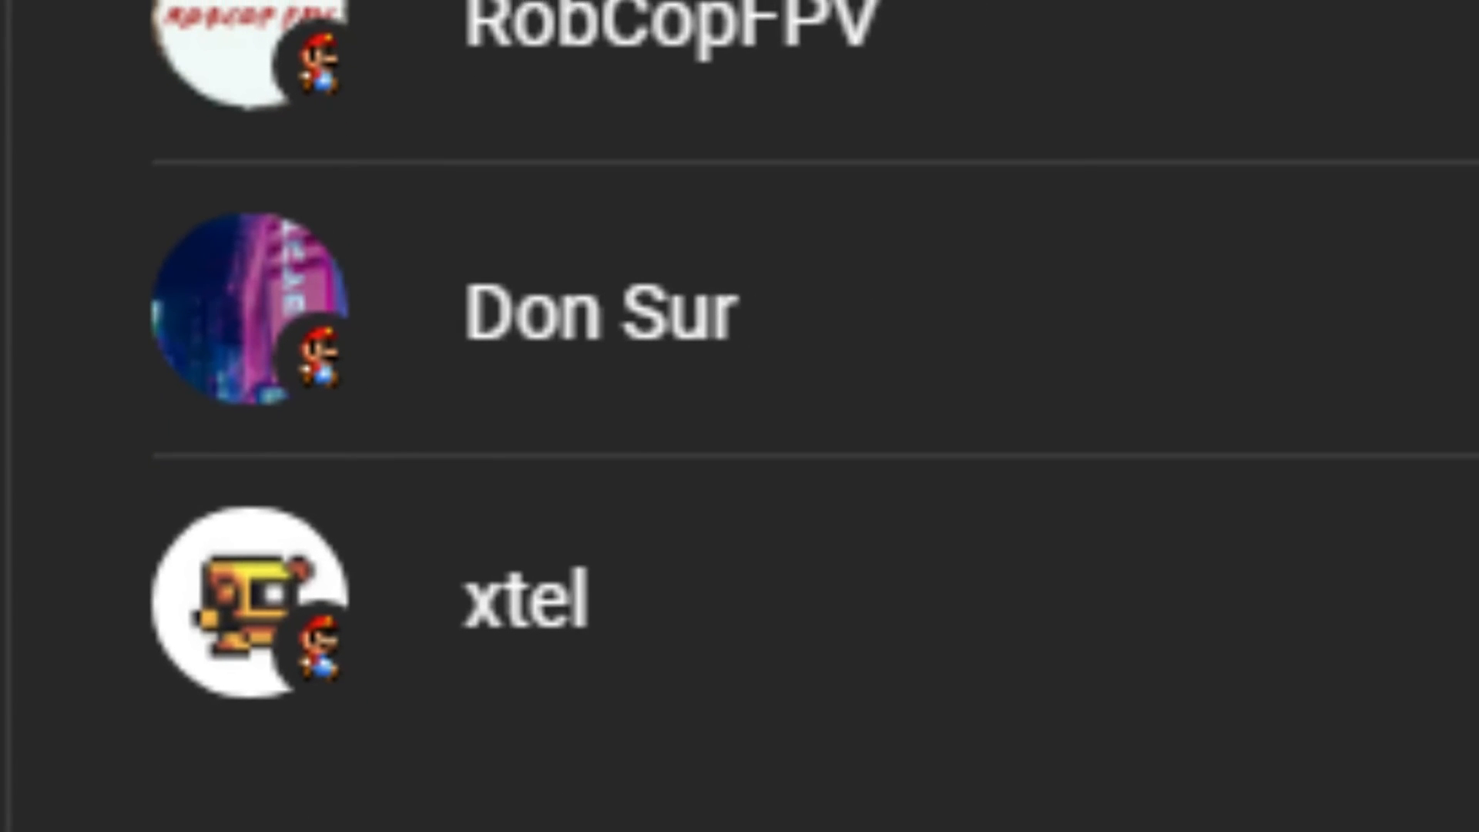